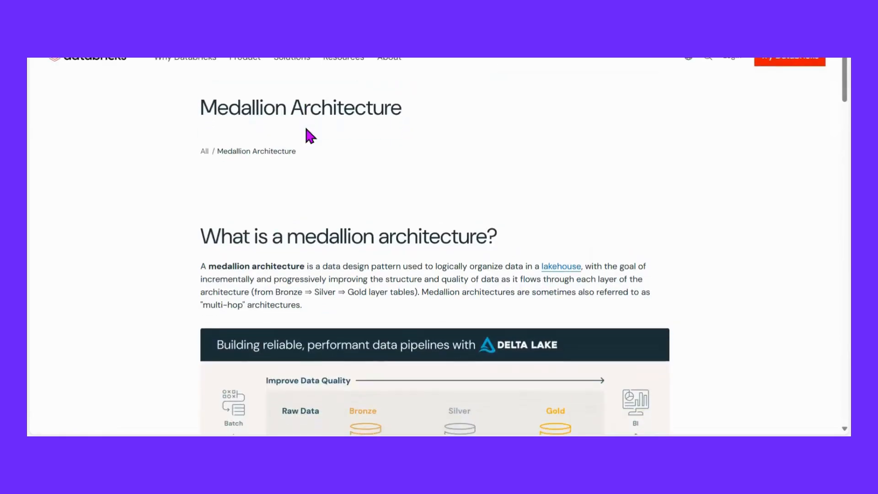
Highlight the Bronze ⇒ Silver ⇒ Gold flow in the intro and review the full Delta Lake layer diagram.
scroll("down", 3)
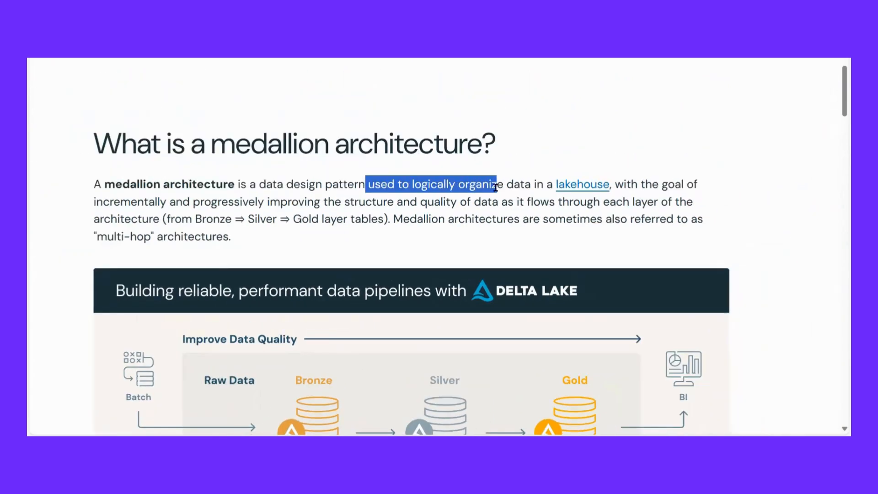
left_click(728, 190)
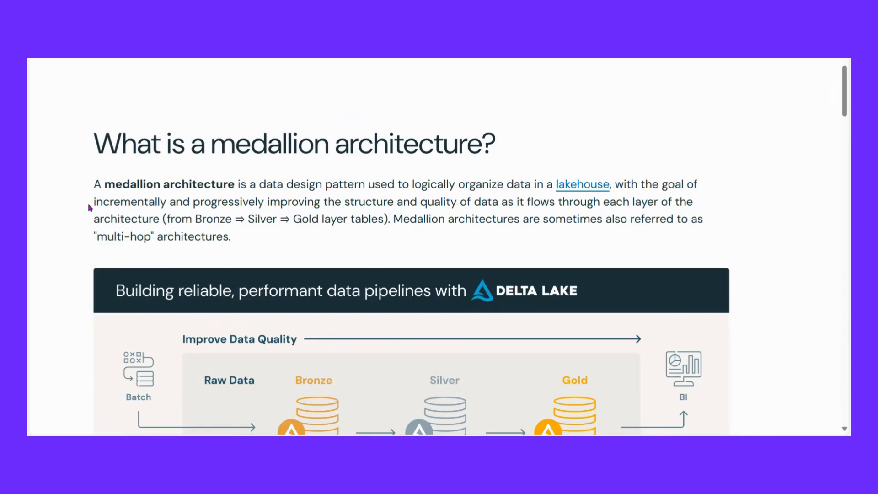
left_click_drag(271, 201, 343, 201)
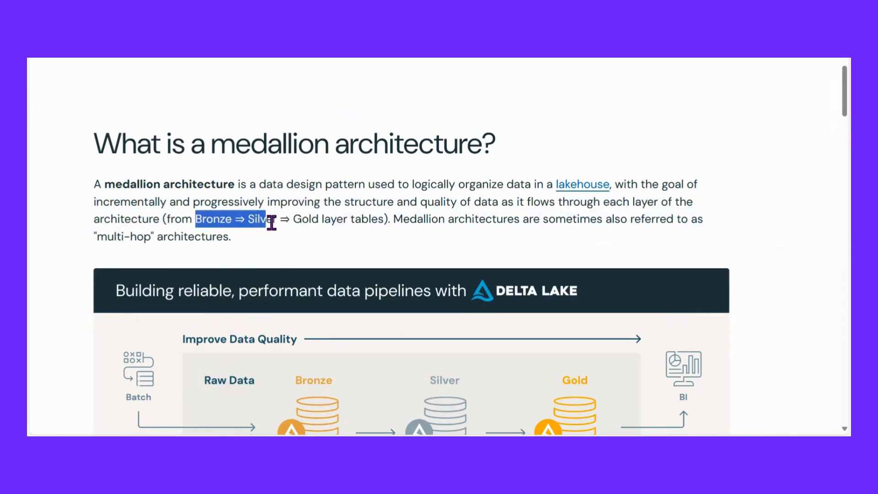
left_click(560, 247)
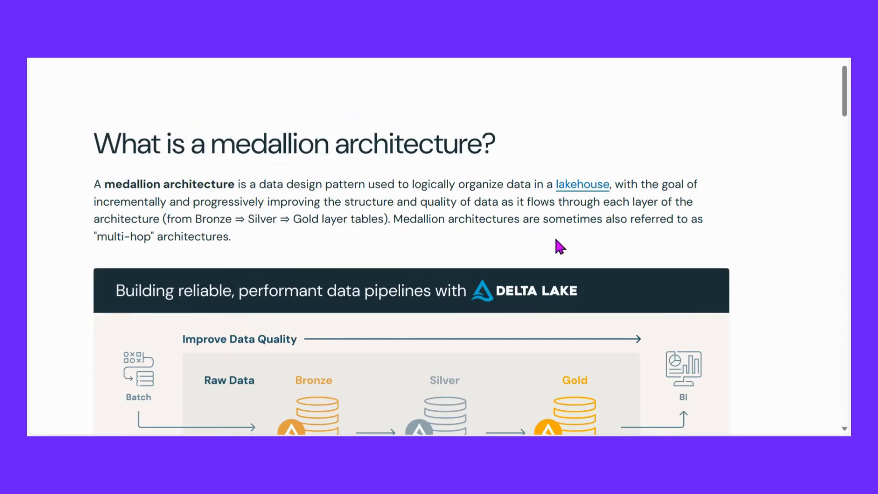
scroll("down", 3)
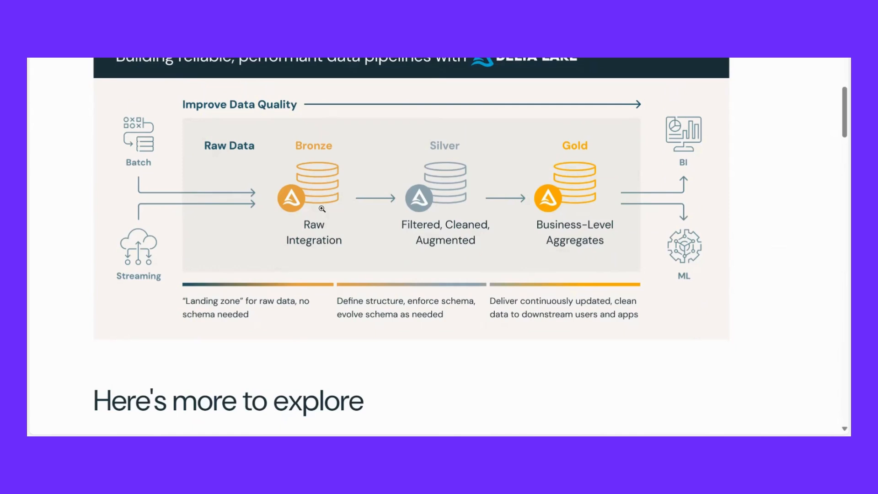
mouse_move(448, 213)
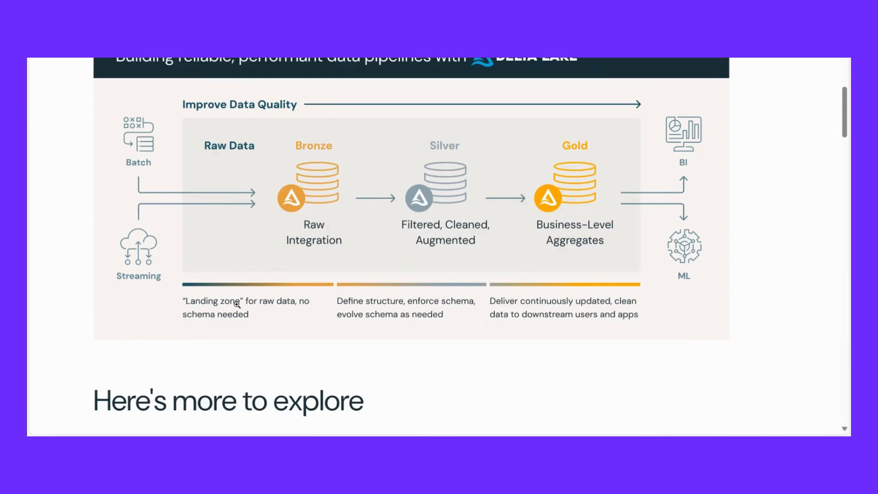
mouse_move(394, 190)
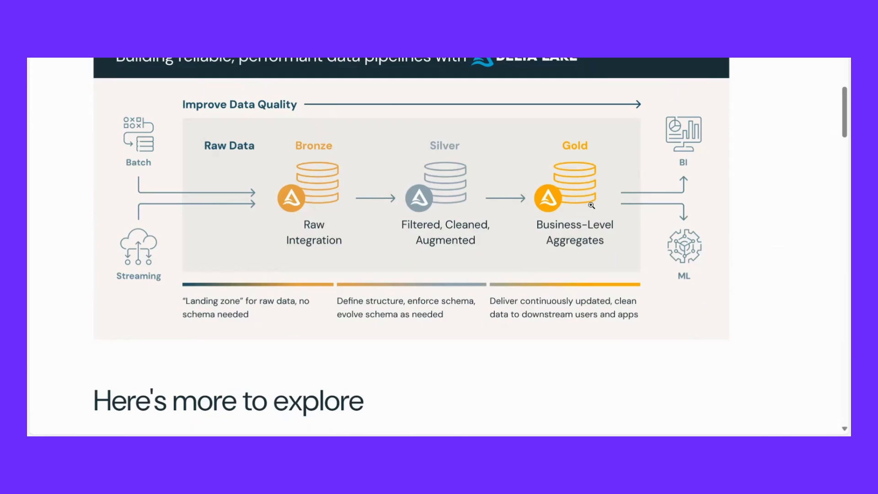
mouse_move(684, 251)
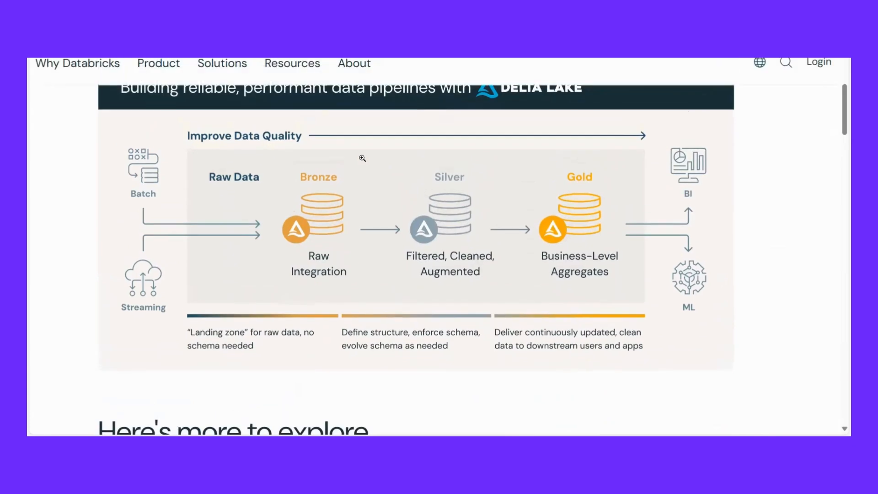
scroll("up", 3)
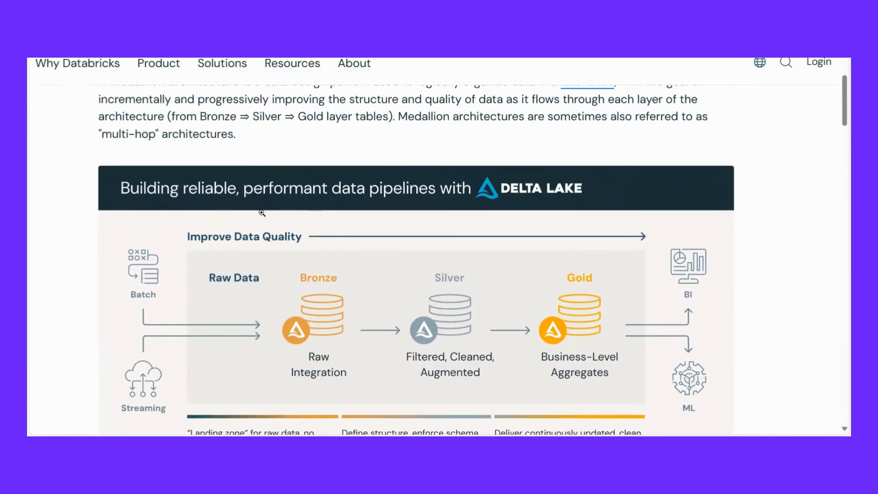
mouse_move(585, 293)
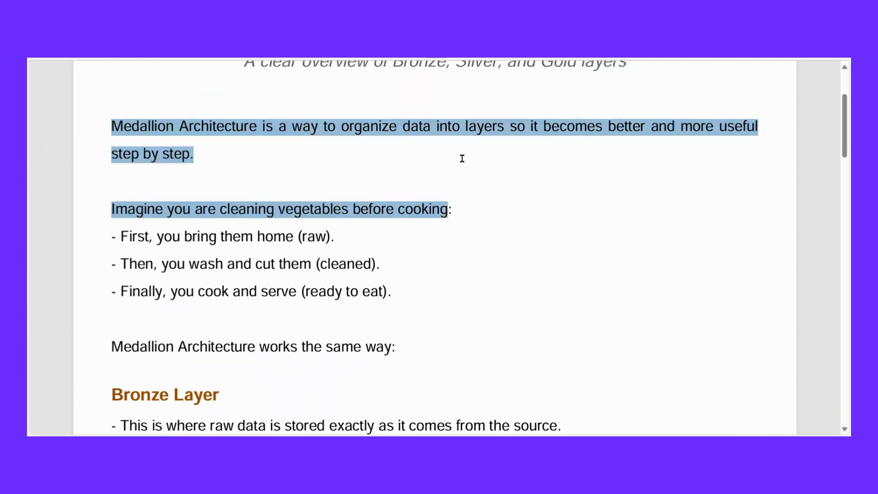
scroll("down", 3)
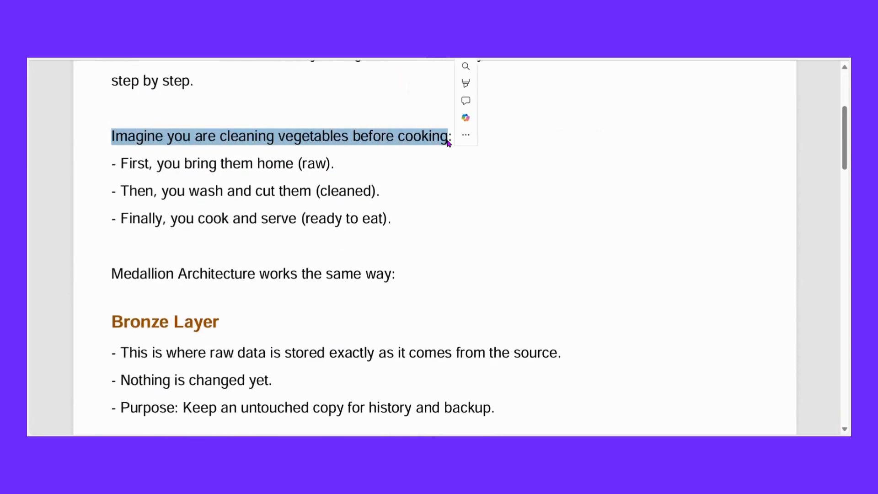
left_click(330, 163)
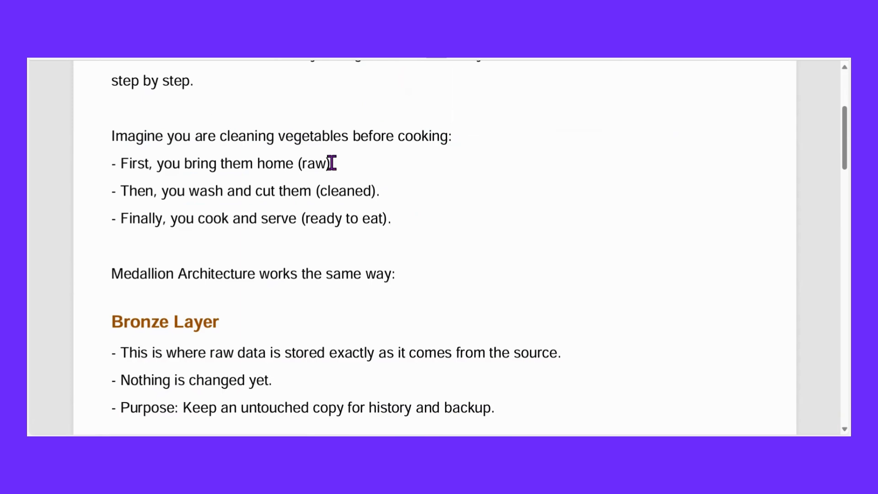
double_click(208, 163)
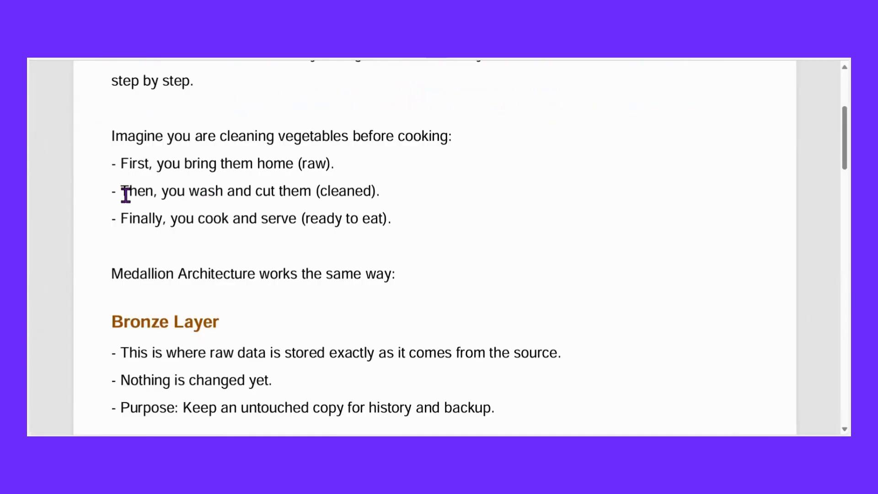
left_click_drag(118, 190, 387, 219)
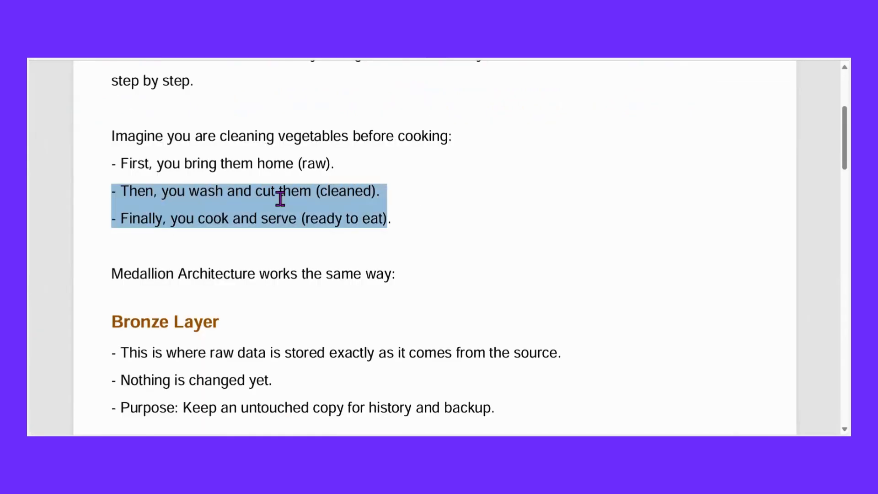
left_click(272, 191)
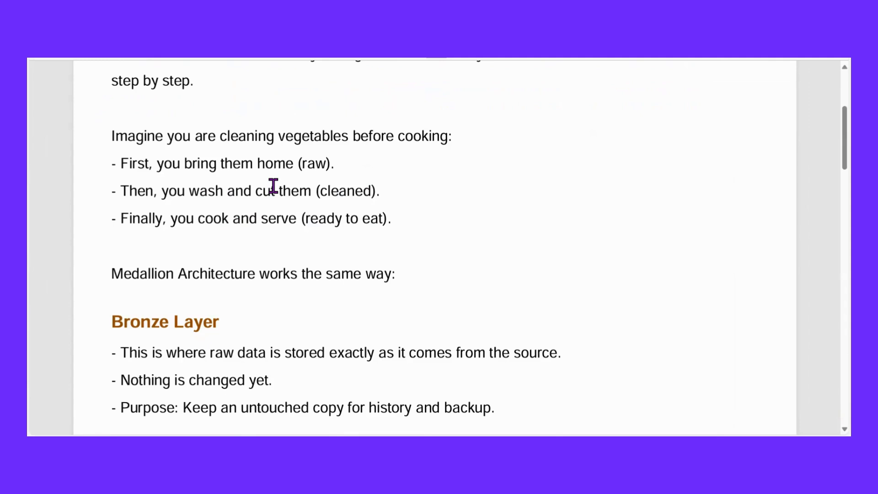
mouse_move(289, 179)
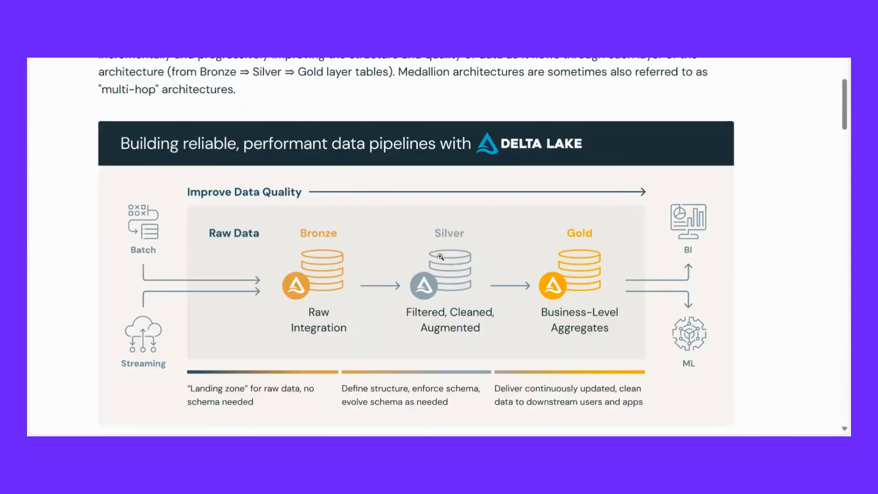
scroll("down", 3)
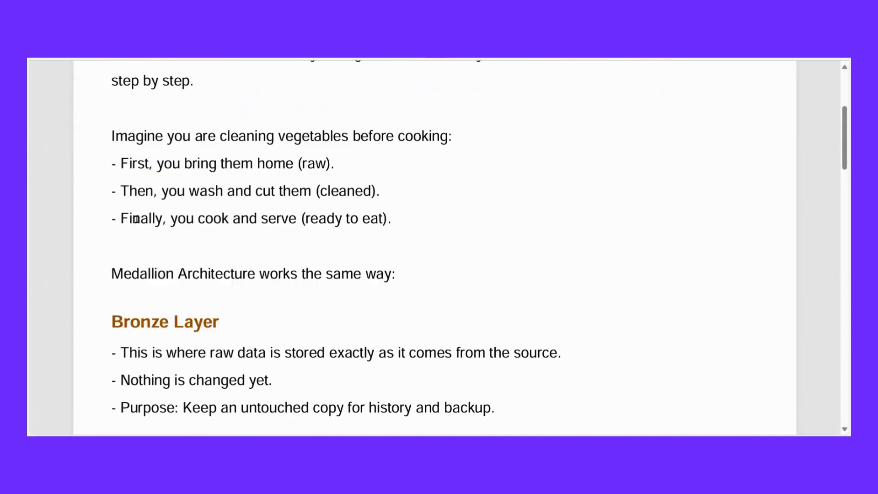
left_click_drag(121, 218, 383, 218)
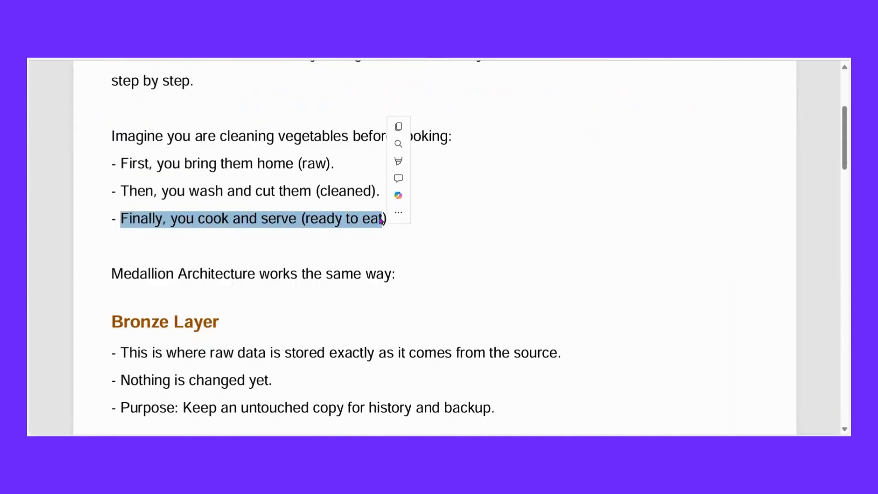
scroll("down", 3)
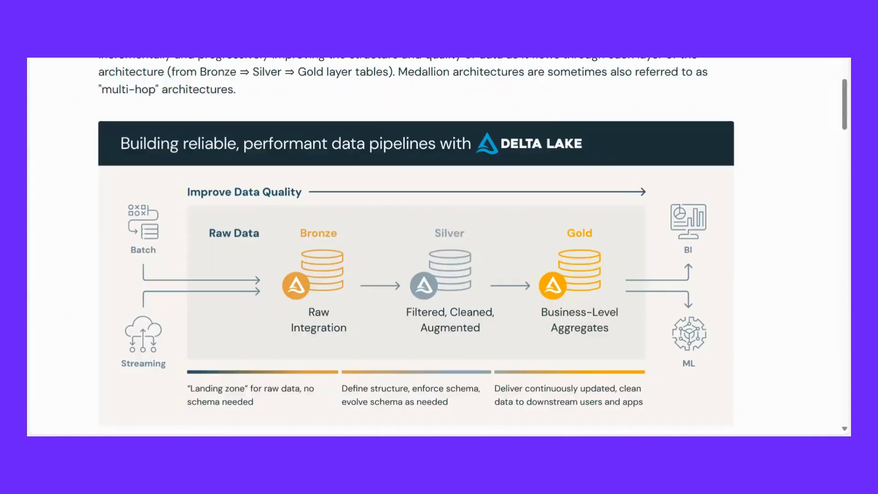
scroll("down", 3)
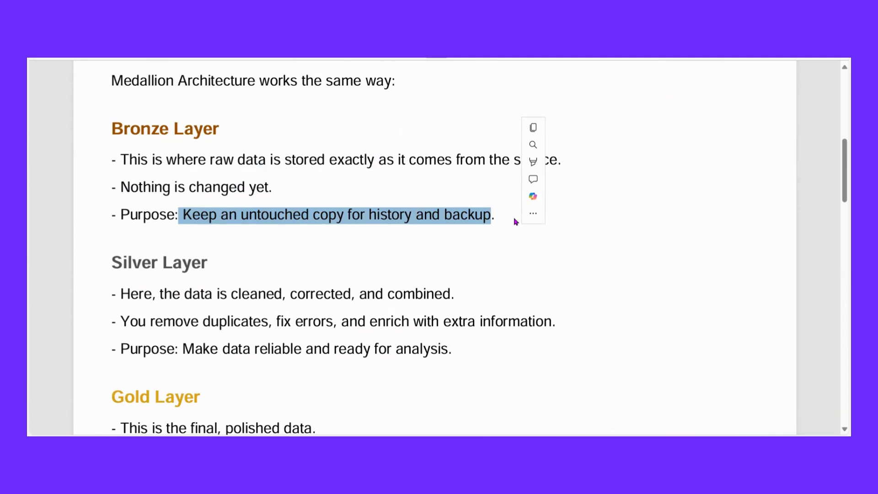
scroll("down", 3)
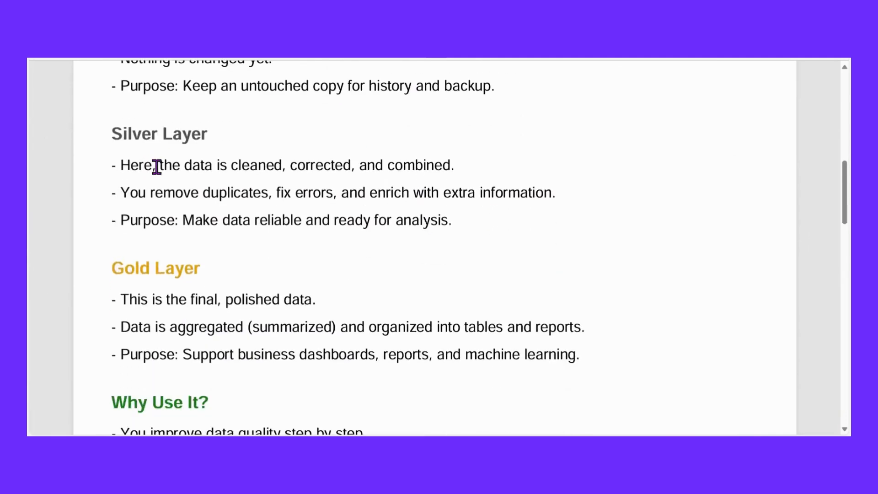
left_click_drag(160, 164, 451, 165)
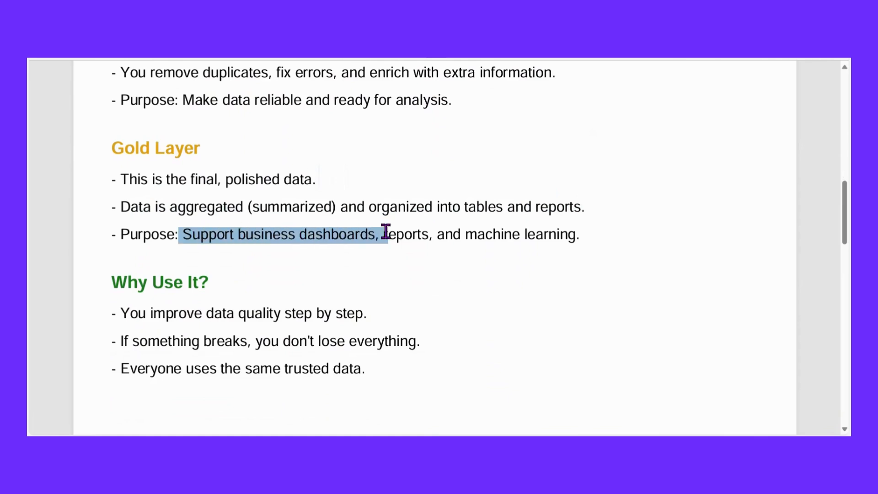
scroll("down", 3)
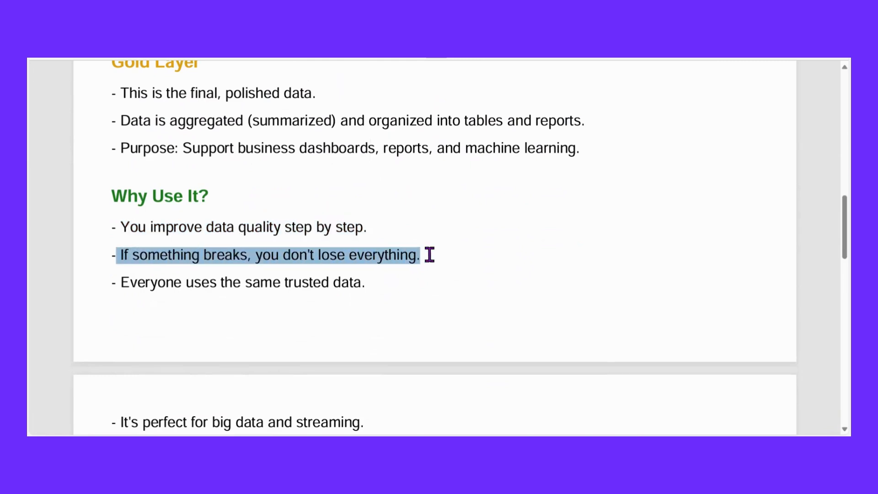
left_click(317, 256)
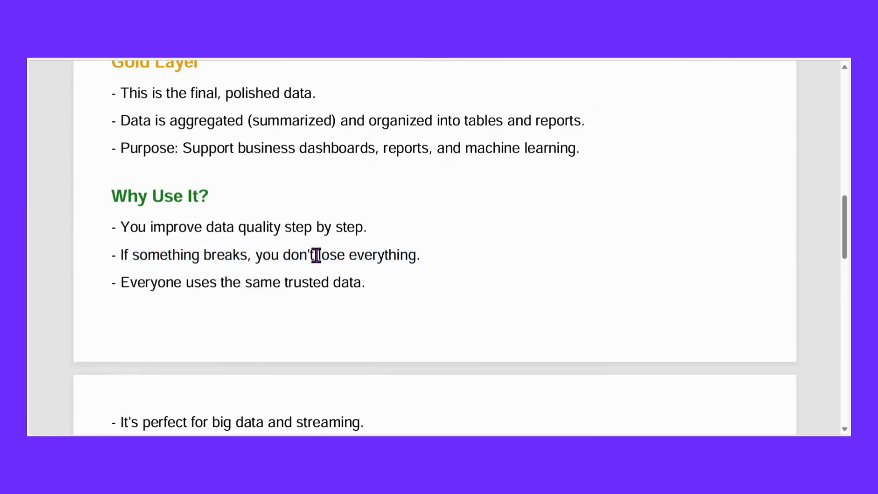